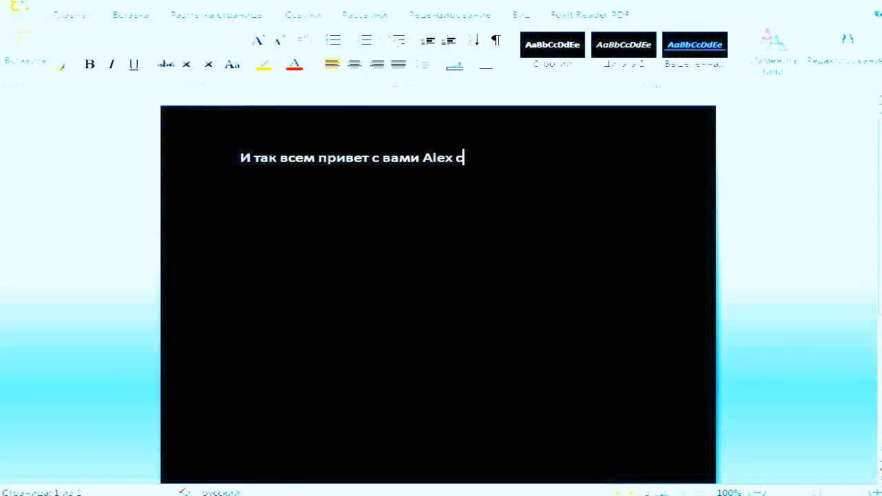
- Write the greeting paragraph about showing how to install a theme for your VKontakte page
text(егодня я)
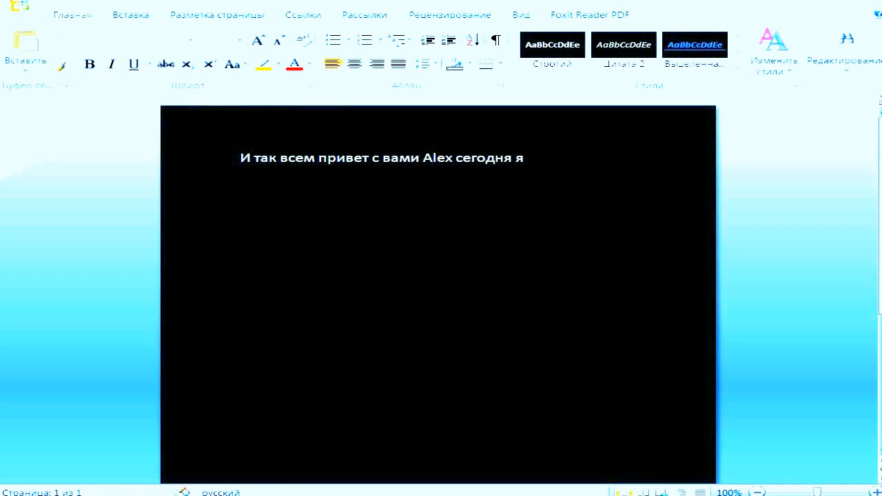
text(вам покажу ка)
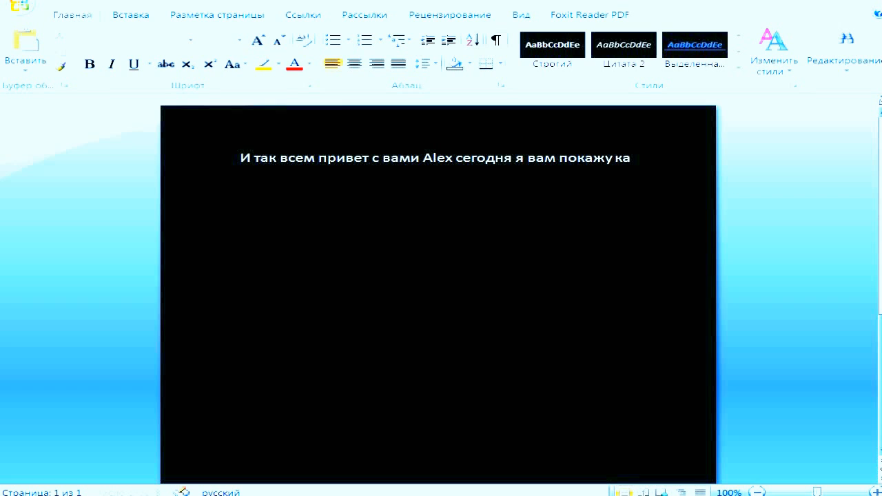
text(к постав)
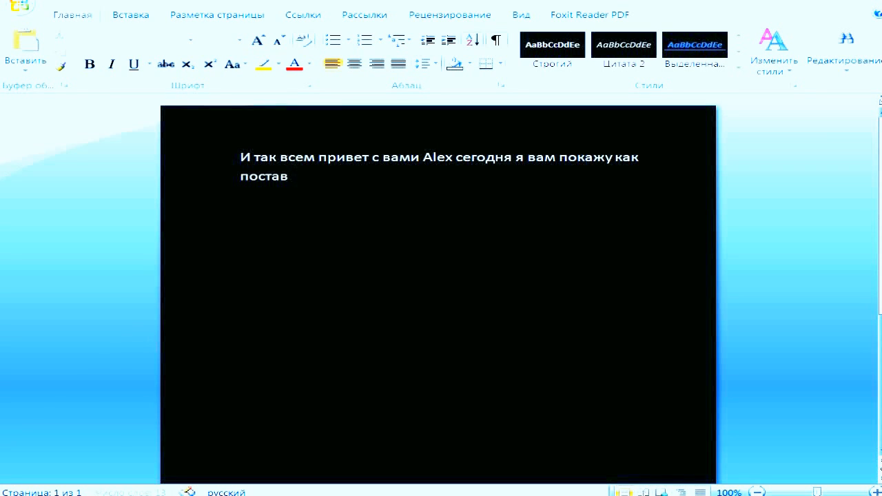
text(ить)
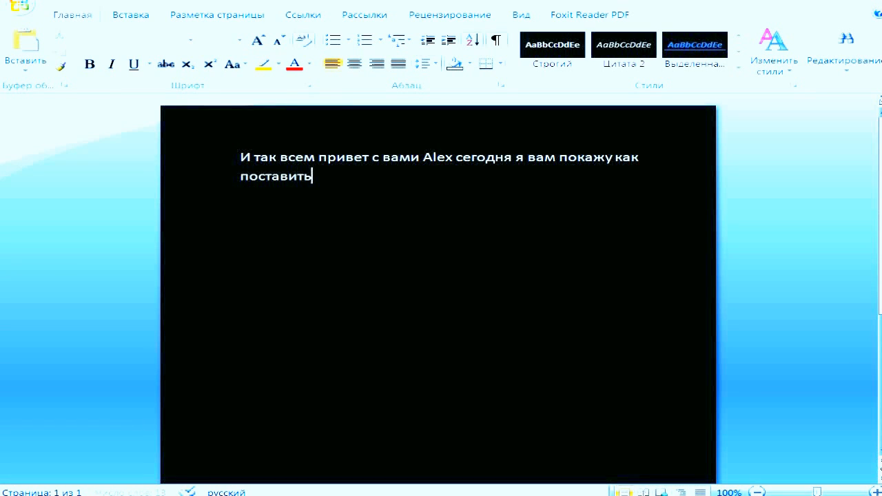
text(-установить)
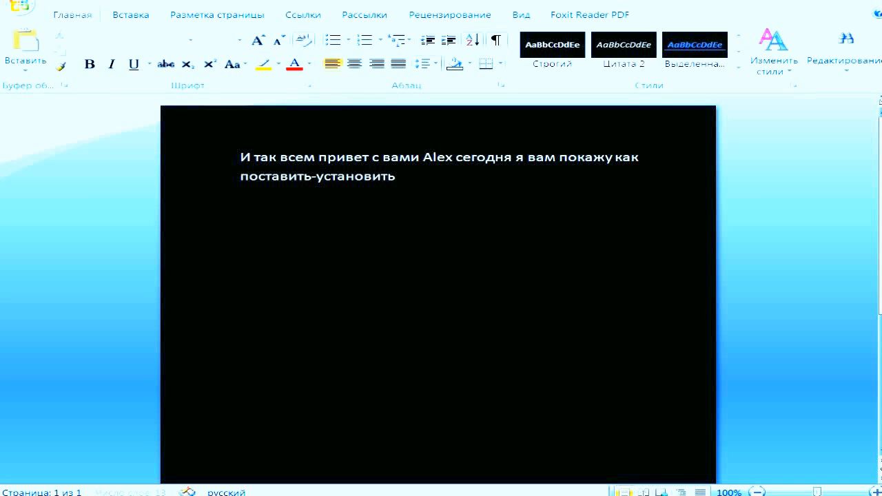
text(тему для вашей с)
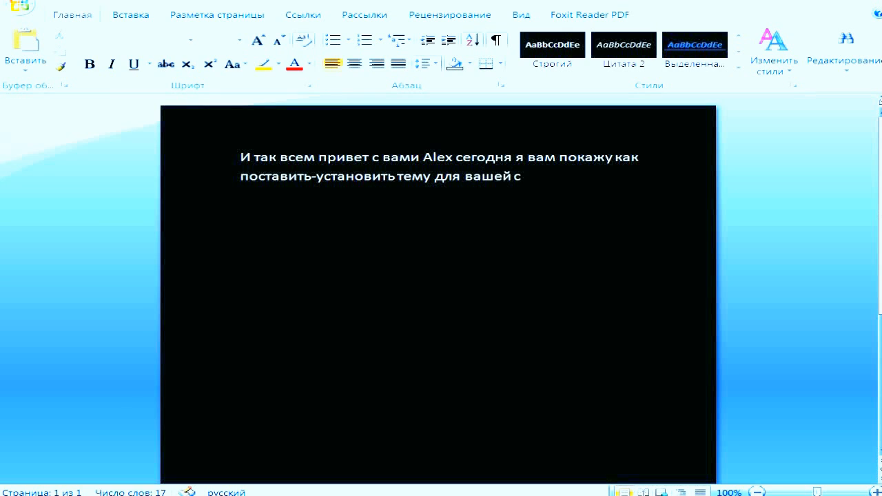
text(транички)
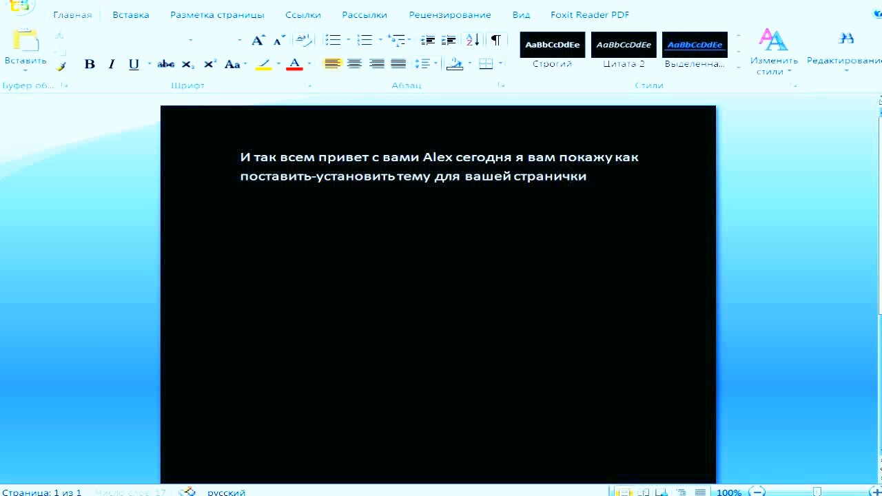
text(в конт)
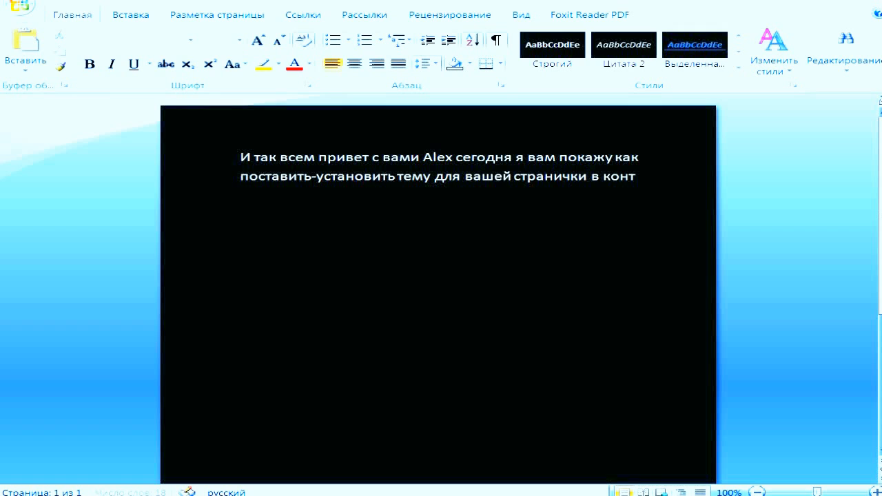
text(акте.)
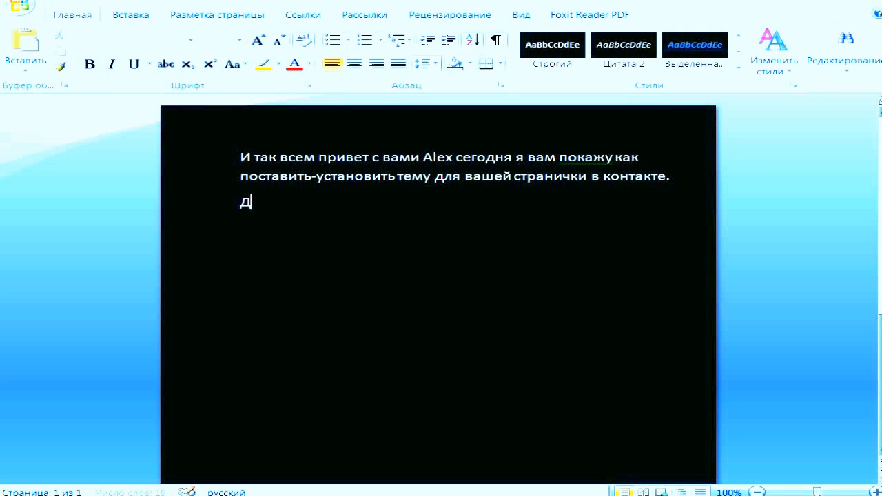
- Start the second line 'Для этого переходим на сайт get-style.ru', fixing the mistyped ending
text(ля этого пере)
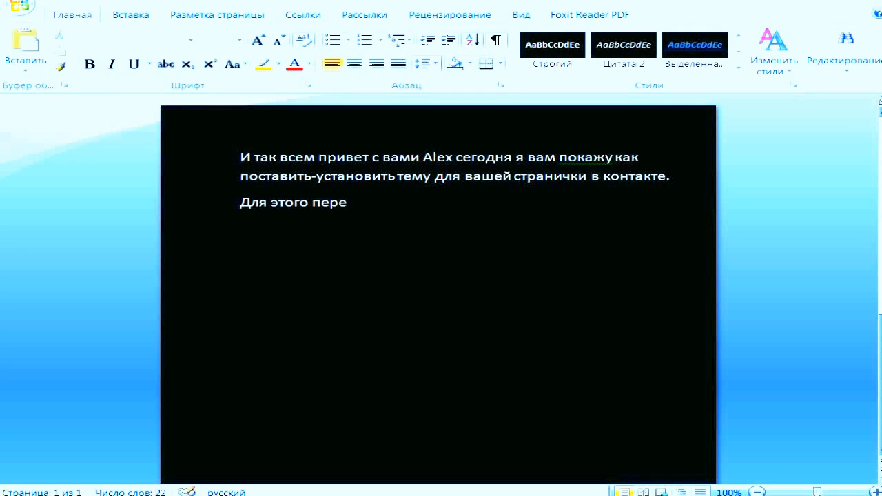
text(ходим на сайт)
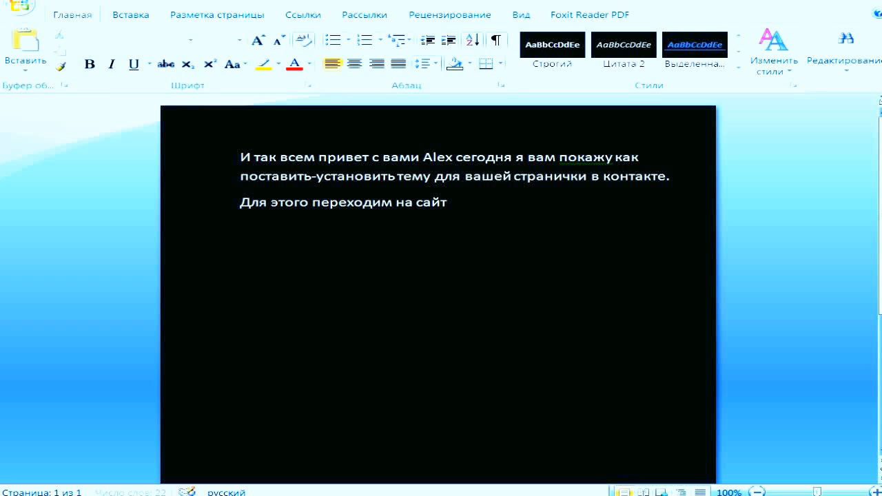
text(get)
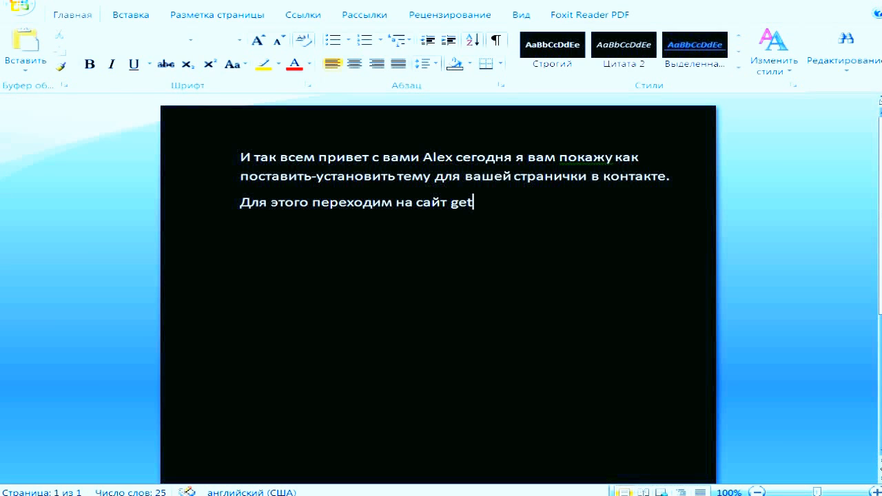
text(-style.ru)
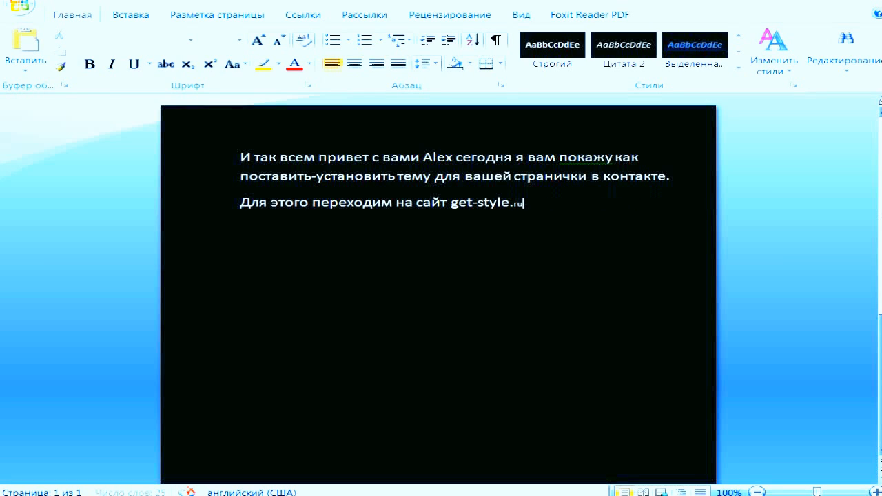
key(BackSpace)
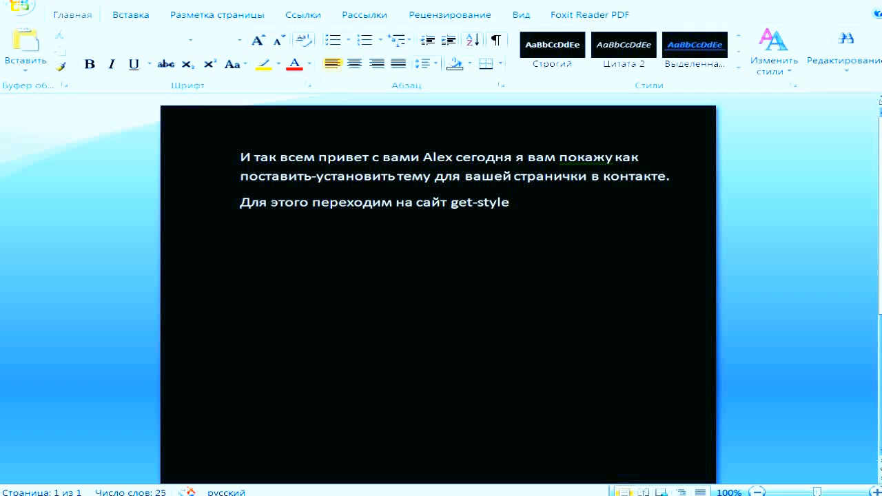
text(.ru)
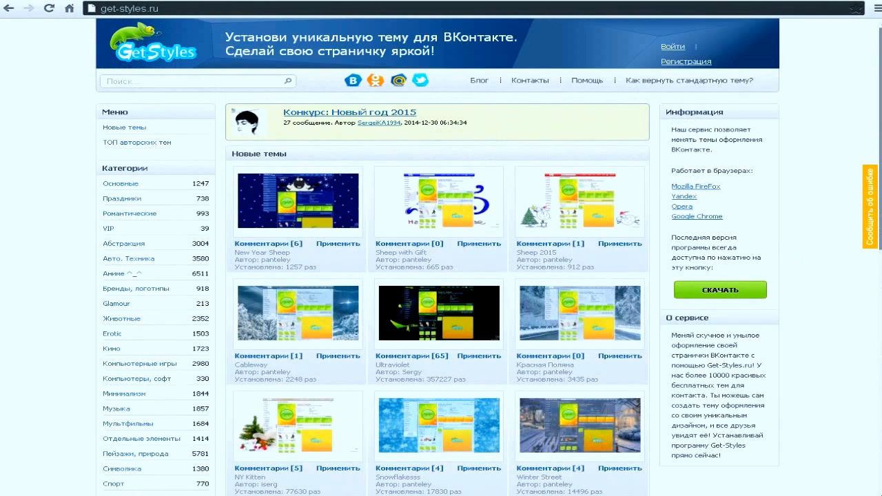
- Complete the site address as get-style.ru on the second line
text(get-style.ru)
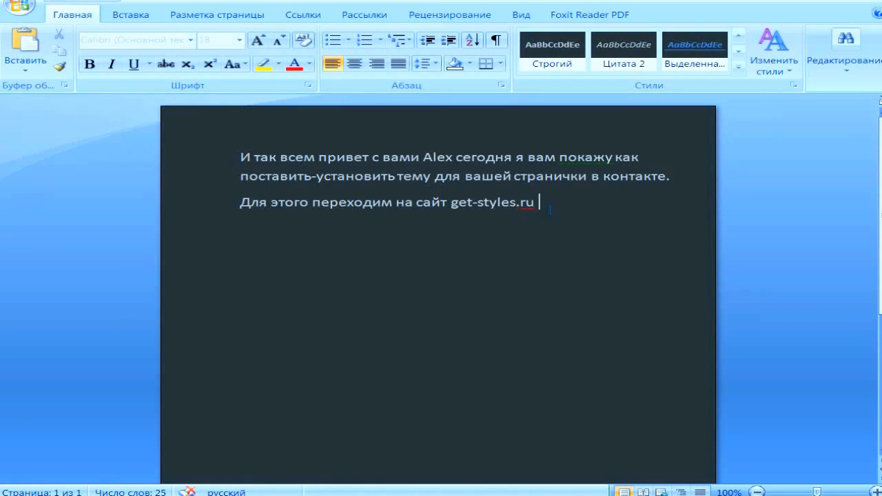
- Add 'ссылочка в описание будет' after the site address
text(ссылочка в опи)
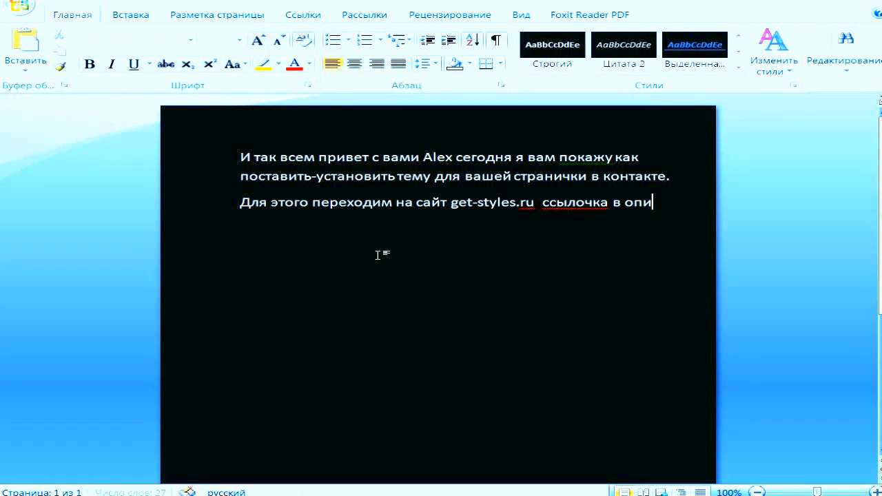
text(сание)
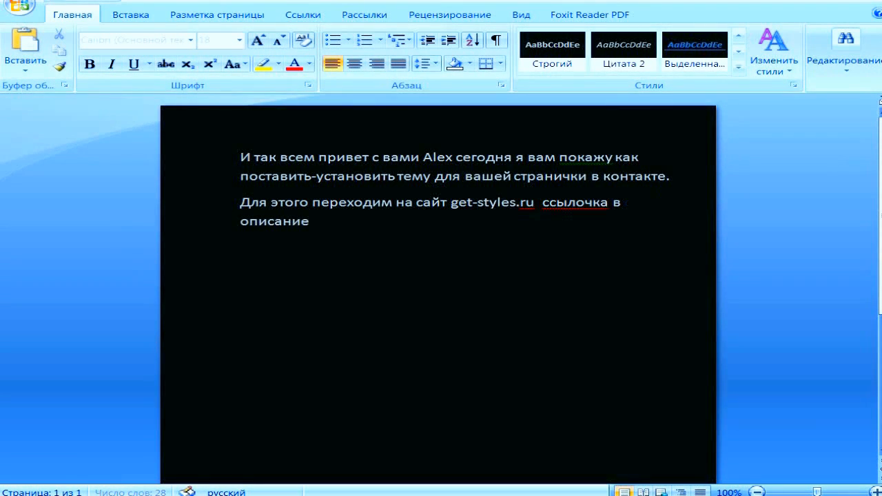
text(будет)
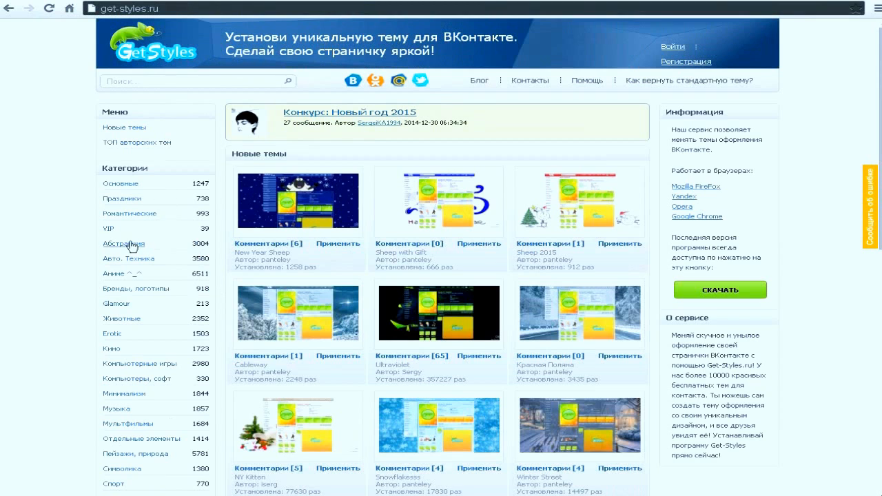
click(108, 228)
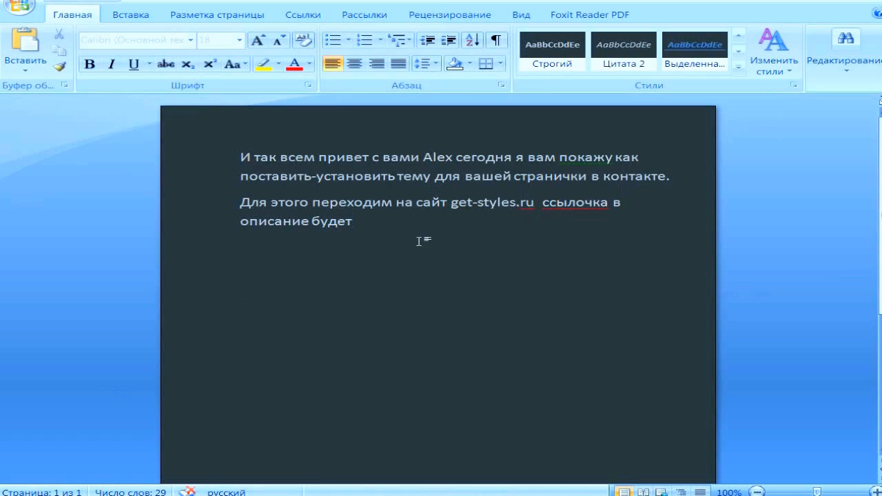
- Add the line 'Ищем вам подходящею тему и жмем "Применить".'
text(Ищем вам)
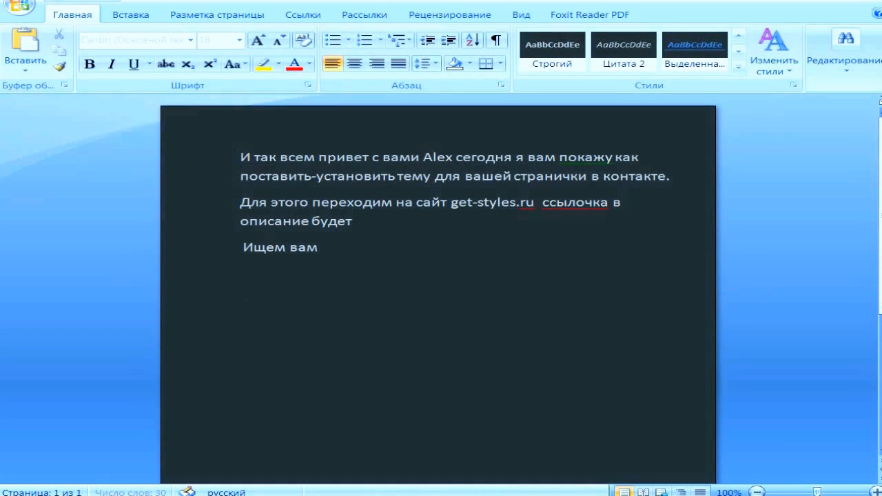
text(подходящею)
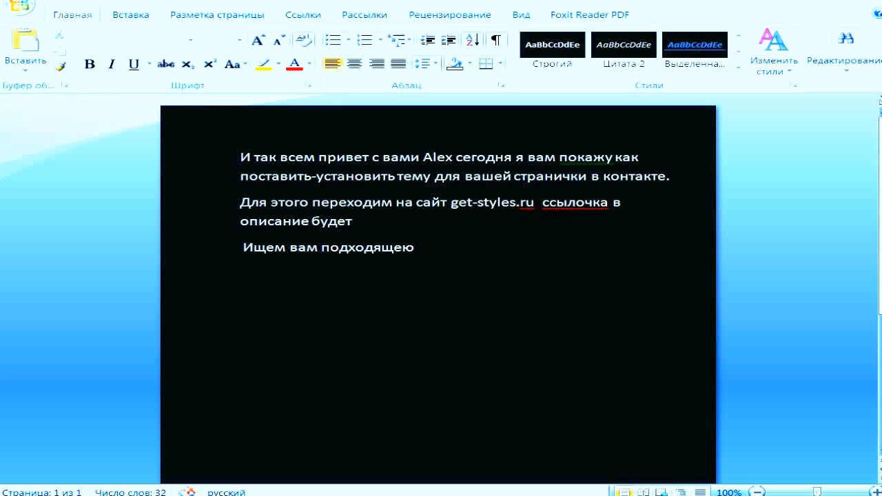
text(тему и)
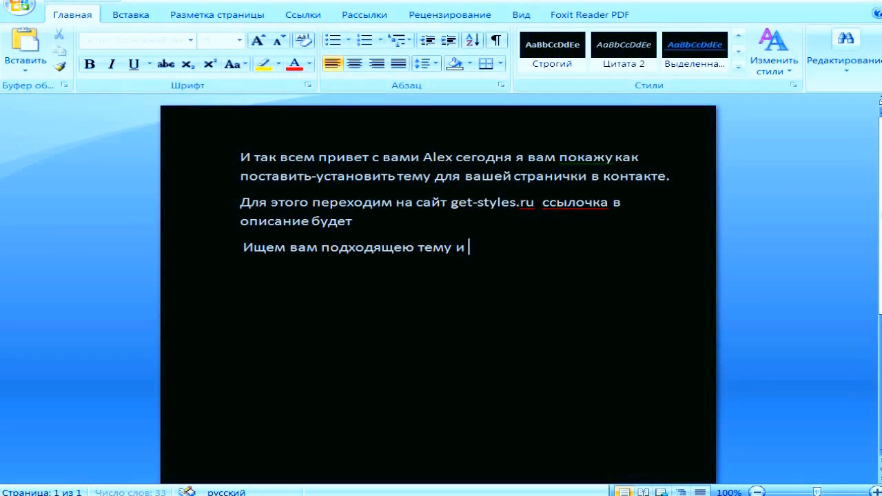
text(жмем “)
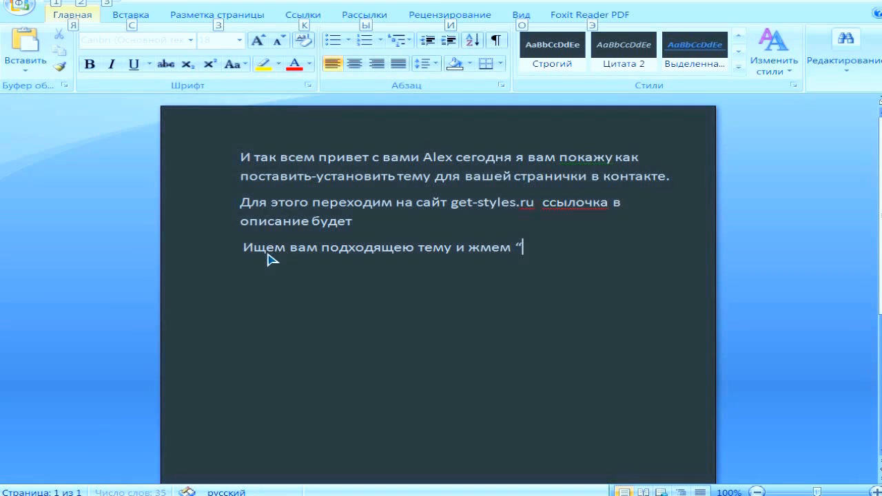
text(G)
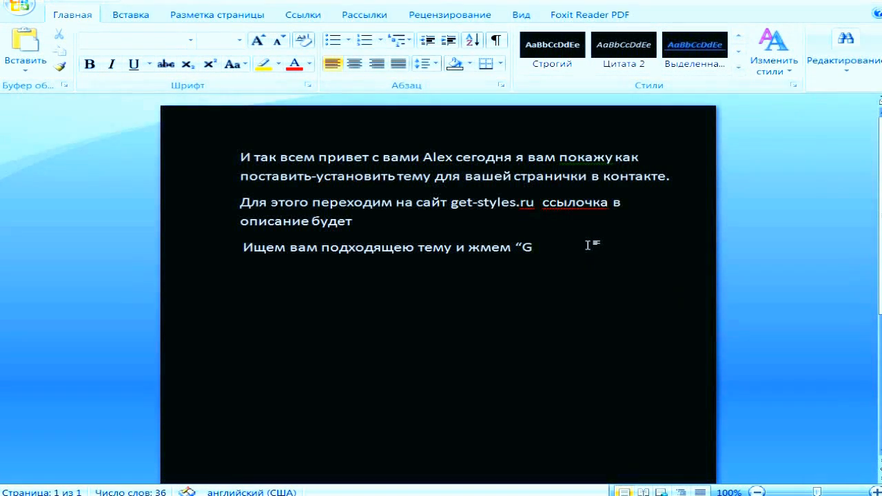
text(рименить)
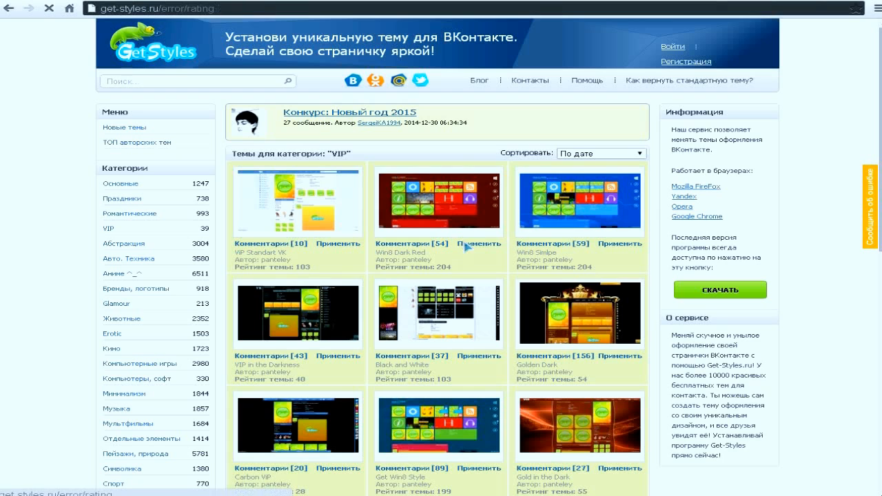
click(478, 243)
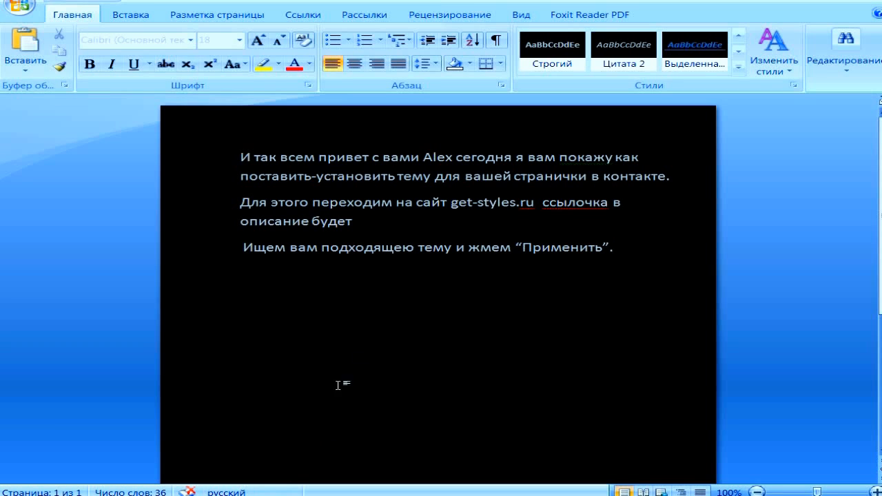
- Write that only VIP users can install VIP themes and VIP status costs 100-200 rubles
text(Так-же есть)
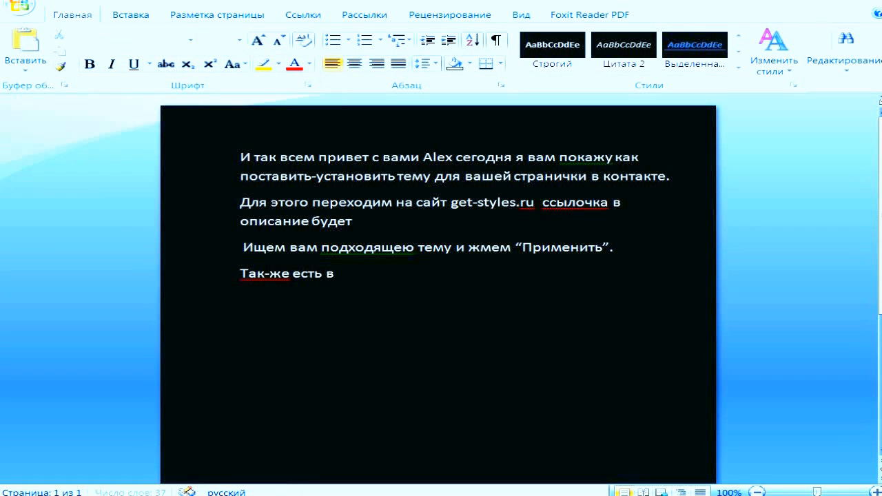
text(вип темы которые могут)
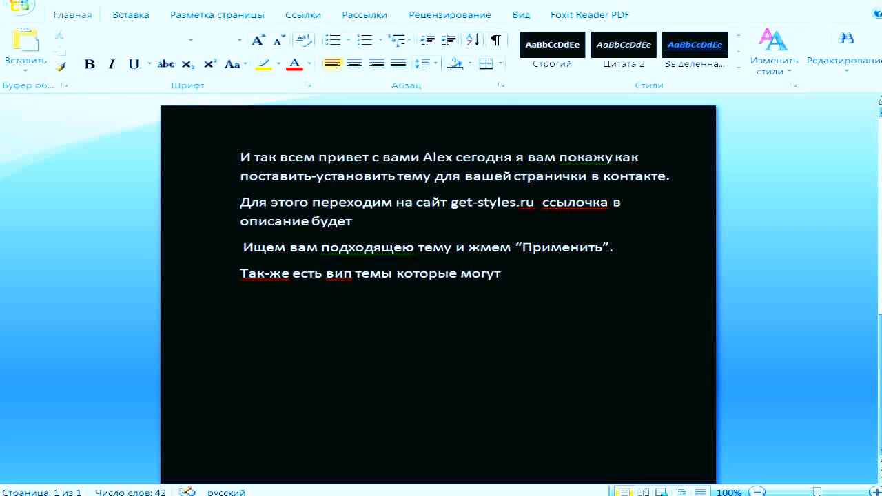
text(устанавливать только)
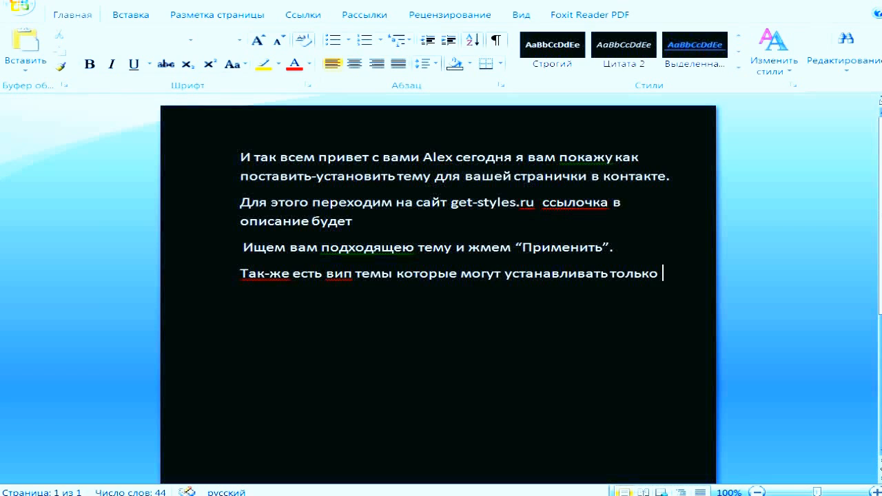
text(вип-персо)
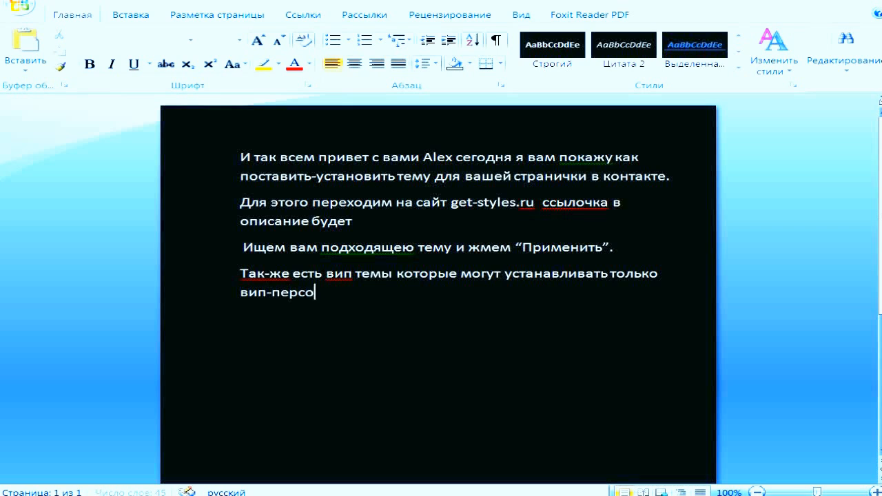
text(ны вип-)
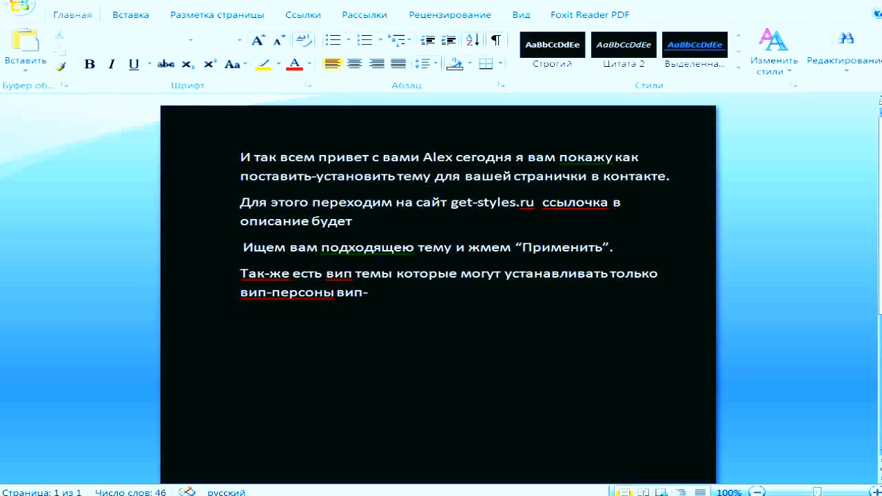
text(ку можно купить за)
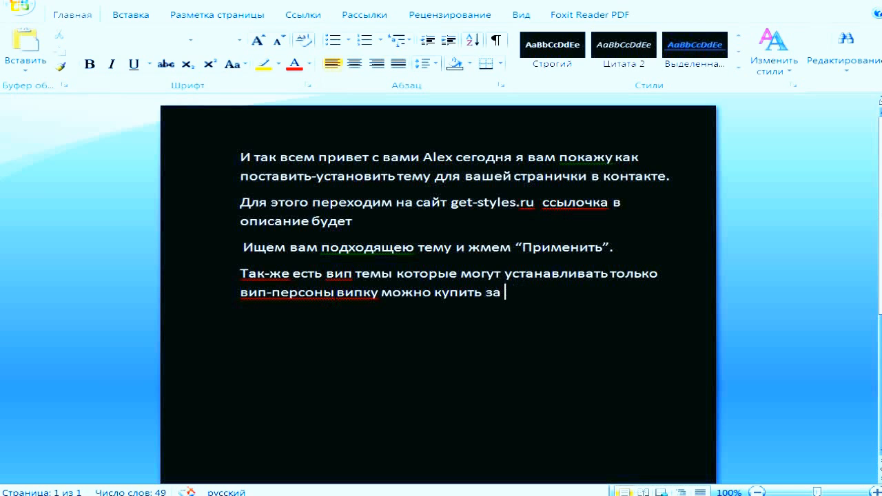
text(100-200 рубле)
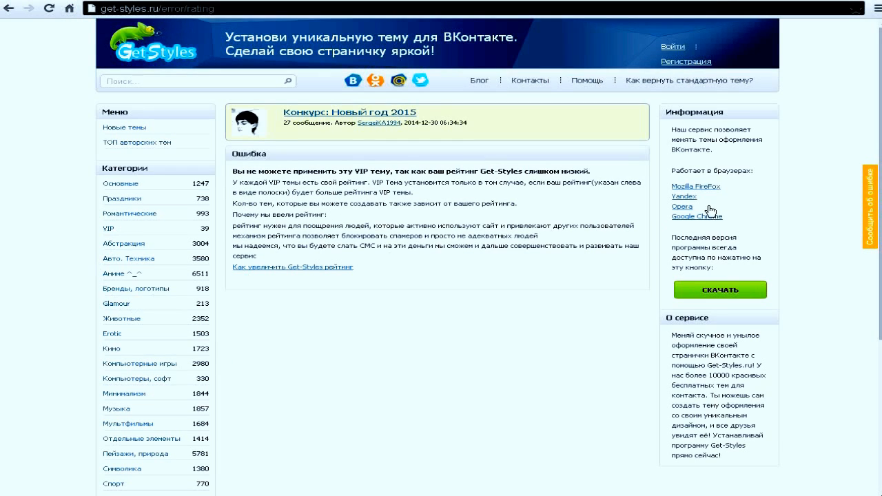
- Browse the get-styles.ru theme listings and show the Авто. Техника category
scroll(down, 3)
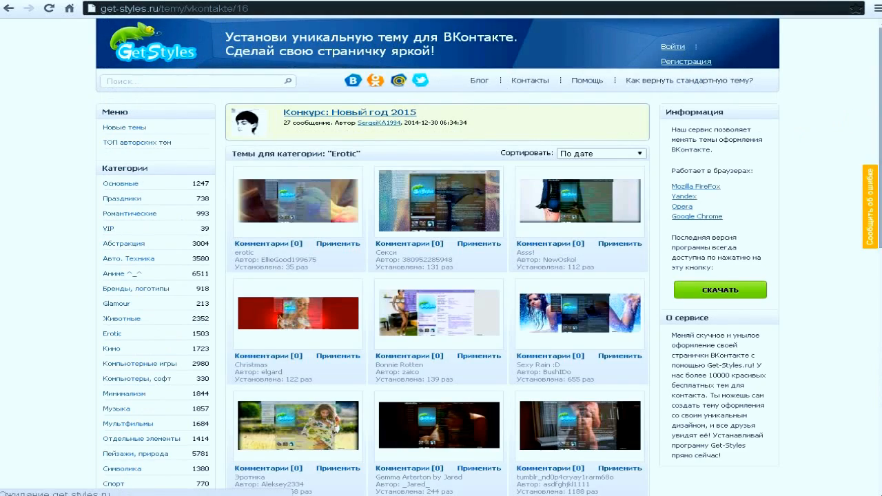
scroll(down, 3)
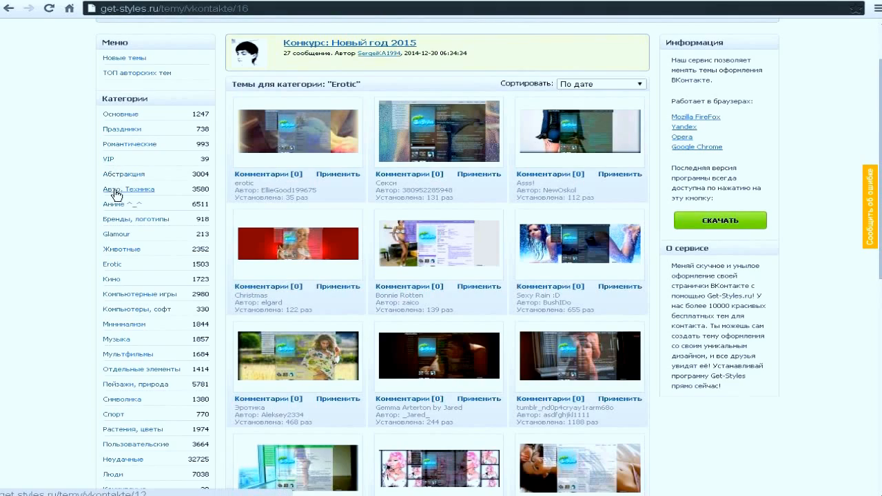
click(126, 188)
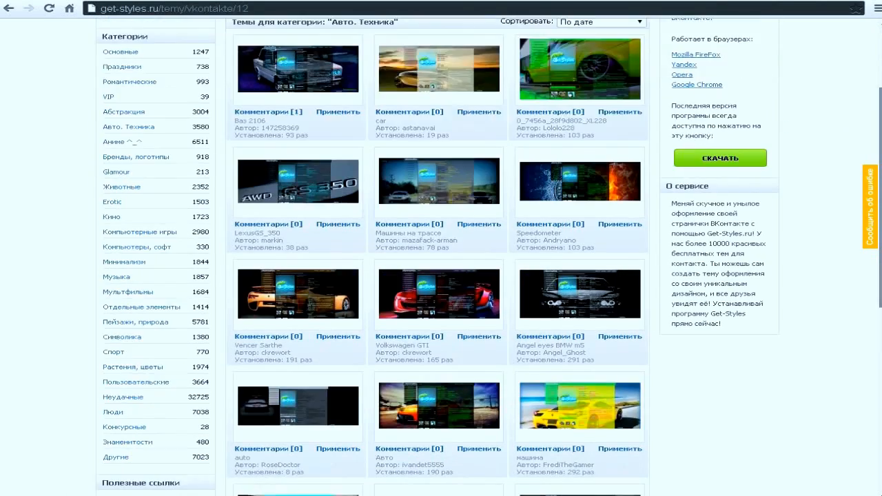
scroll(down, 3)
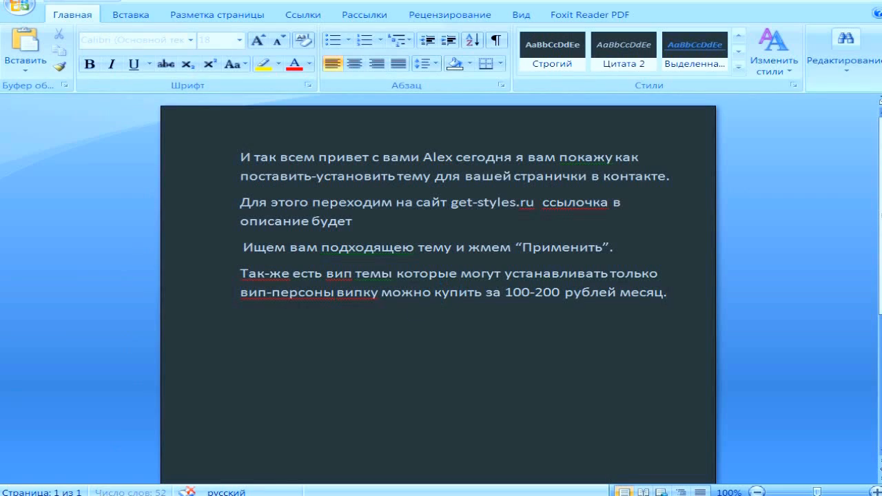
- Add the line 'Давайте я щас покажу как это все сделать'
text(Давайте я)
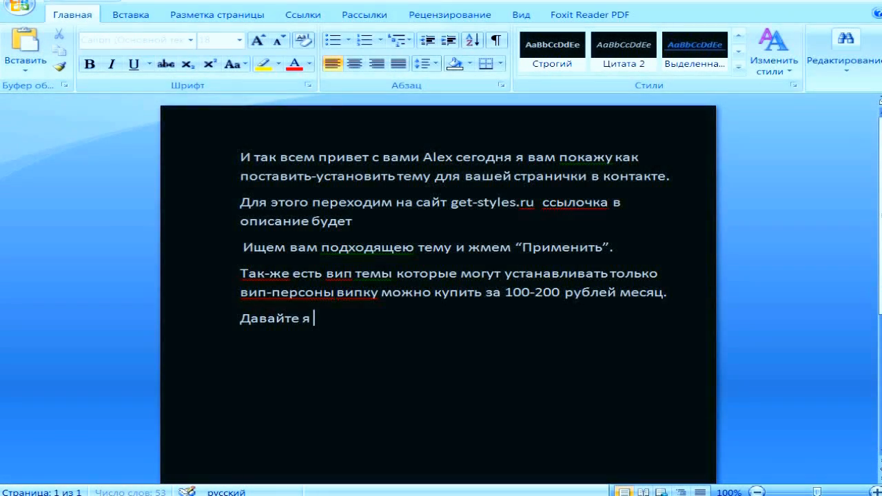
text(щас покажу как это все)
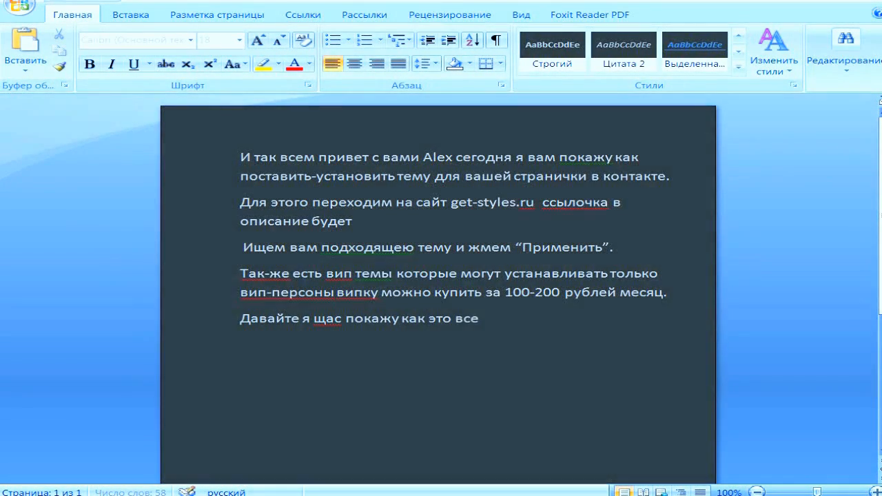
text(сделать)
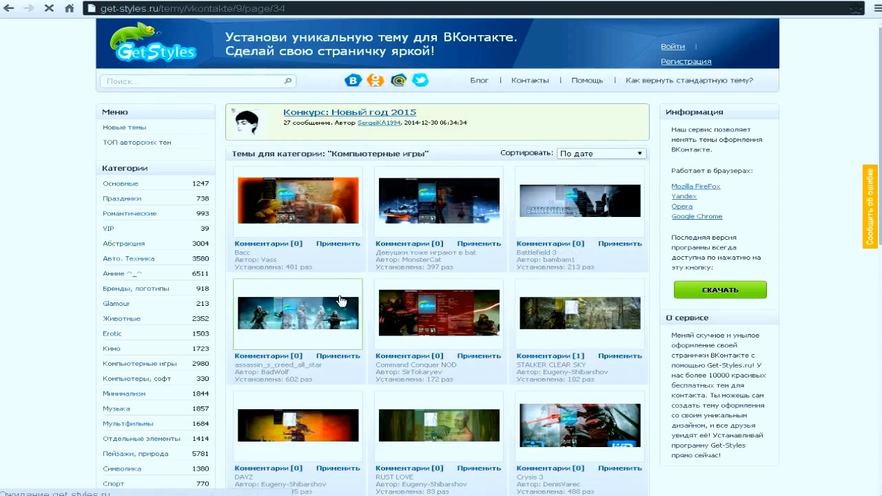
- Apply a theme from the computer games category and note in Word 'И видим все хорошо))'
scroll(down, 3)
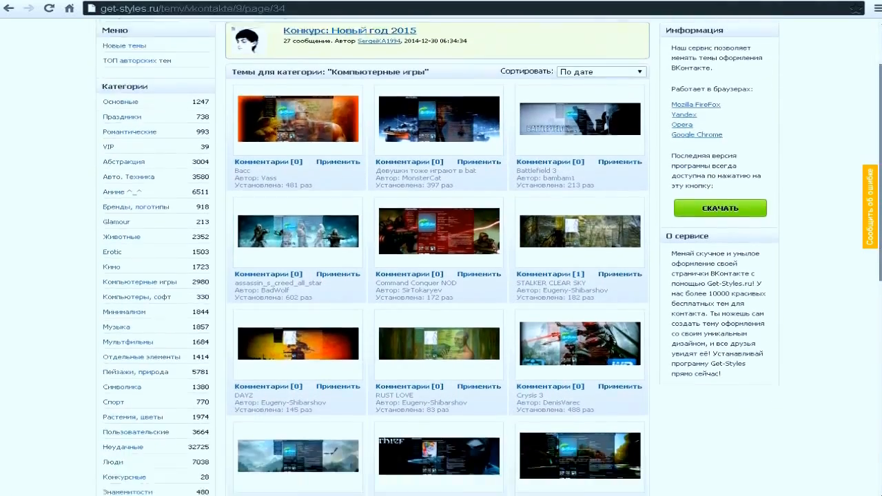
scroll(down, 3)
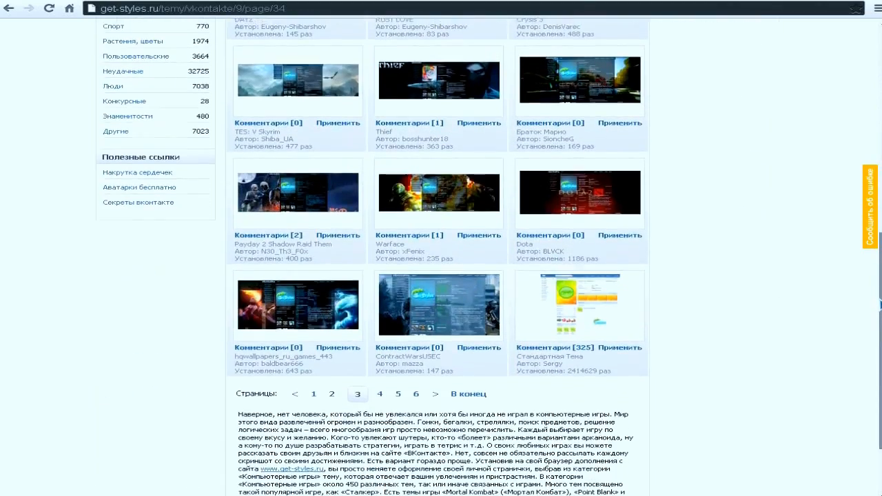
click(479, 191)
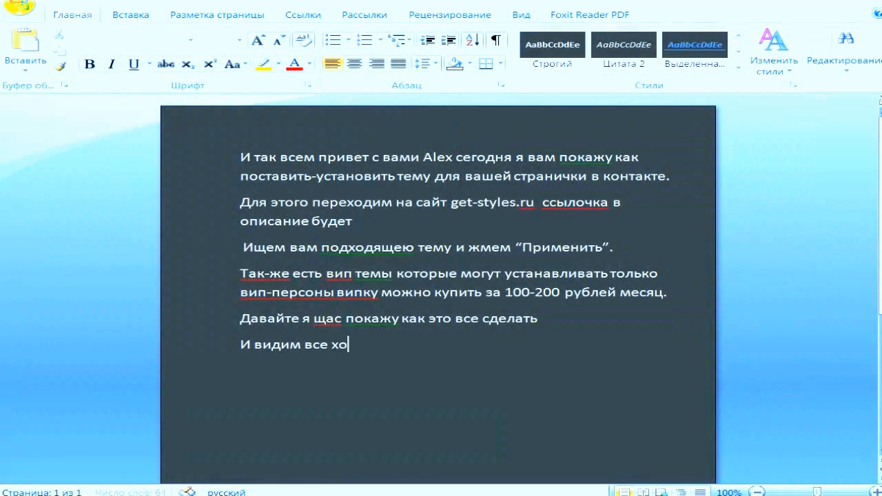
text(рошо)))
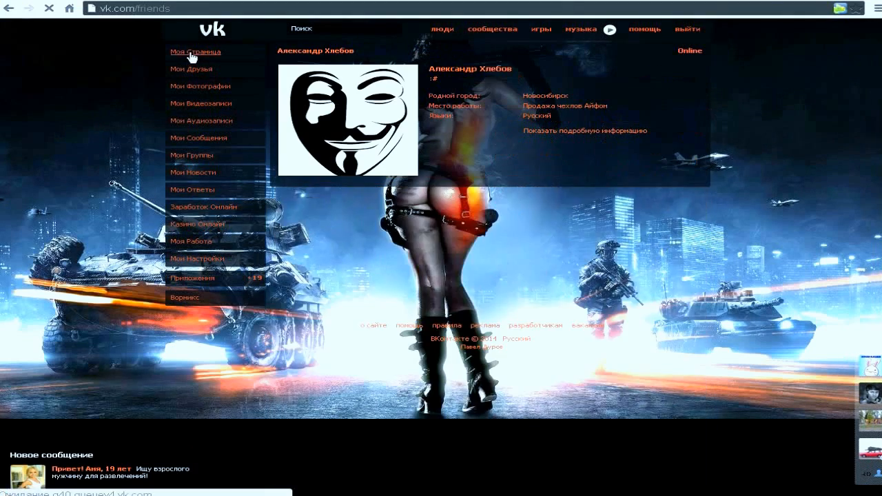
- Show the new theme on your VK profile, the games section and a group page
click(196, 52)
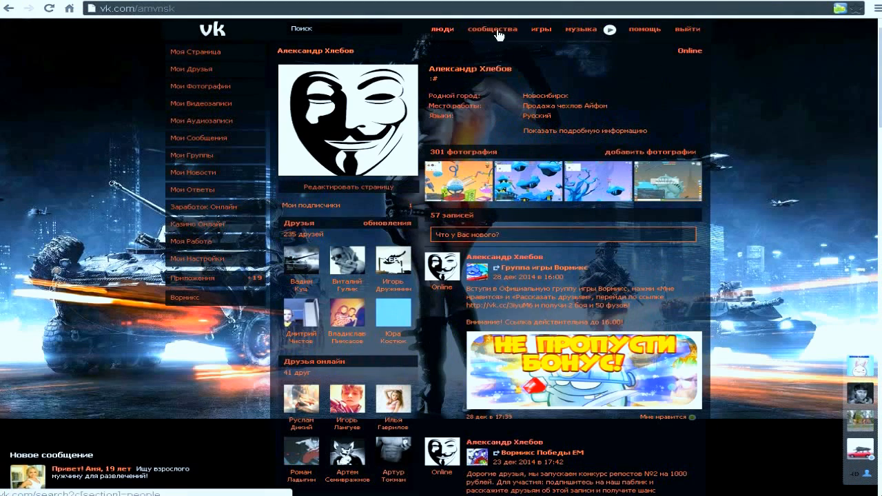
click(492, 29)
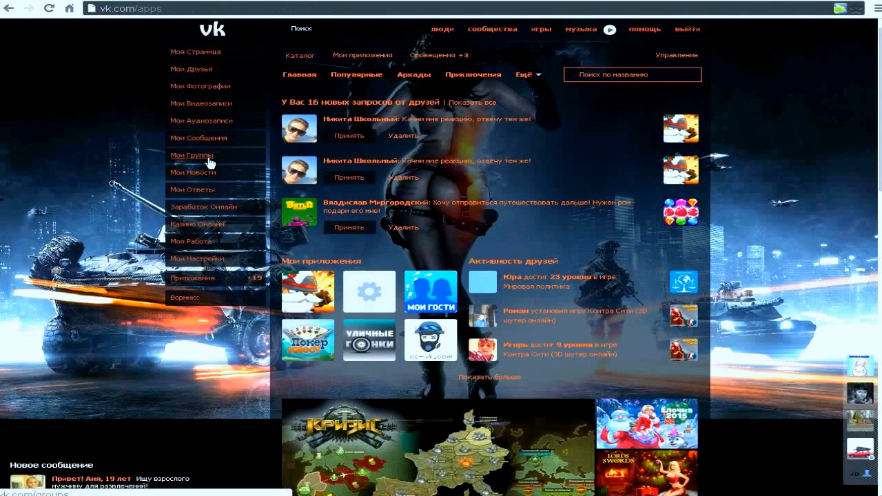
click(191, 155)
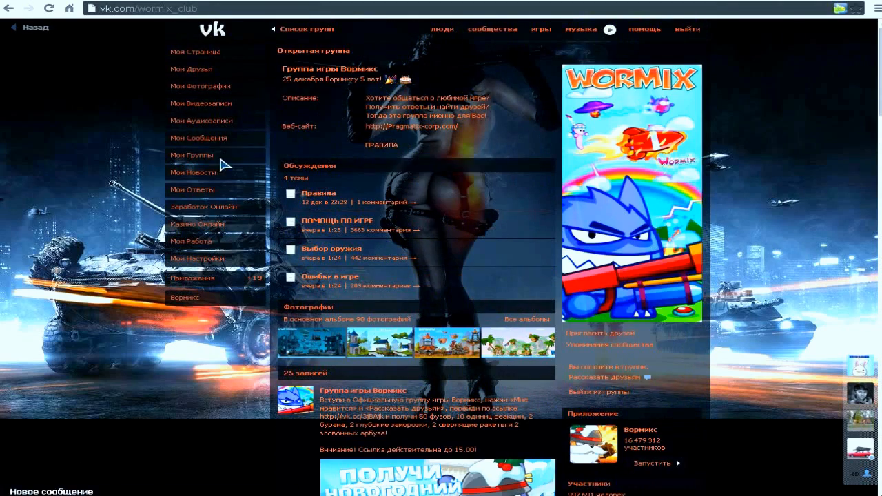
click(193, 154)
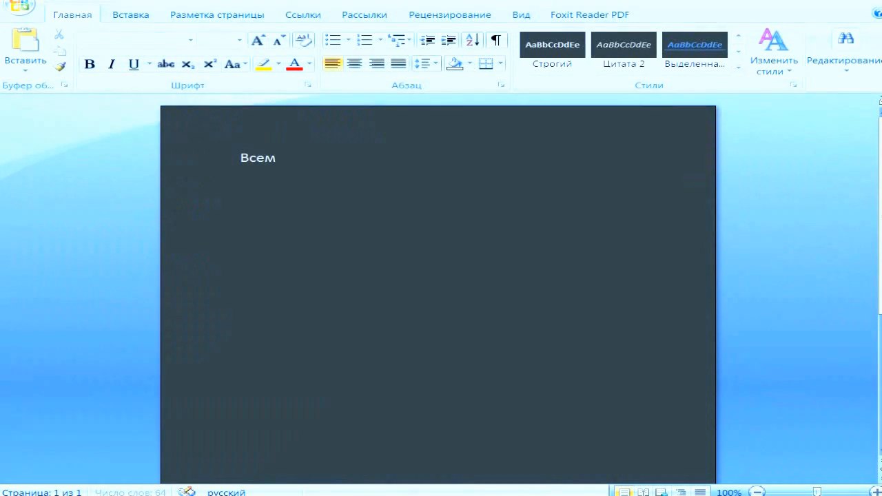
- Write the closing note thanking viewers, asking for likes and for dislikers to explain what to fix
text(спасибки за вн)
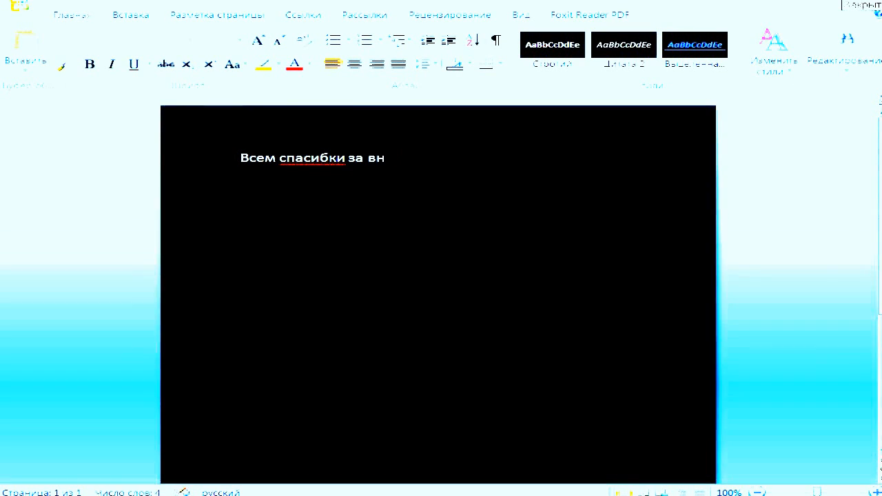
text(имание ставим)
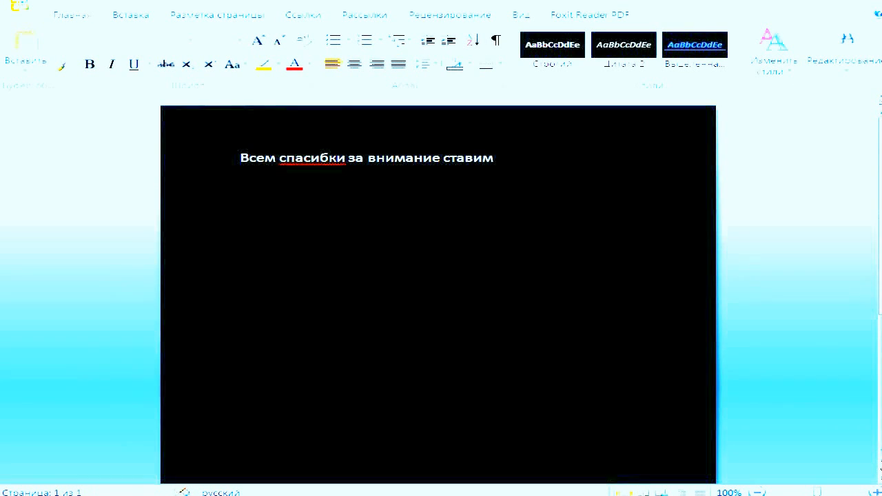
text(лайки, е)
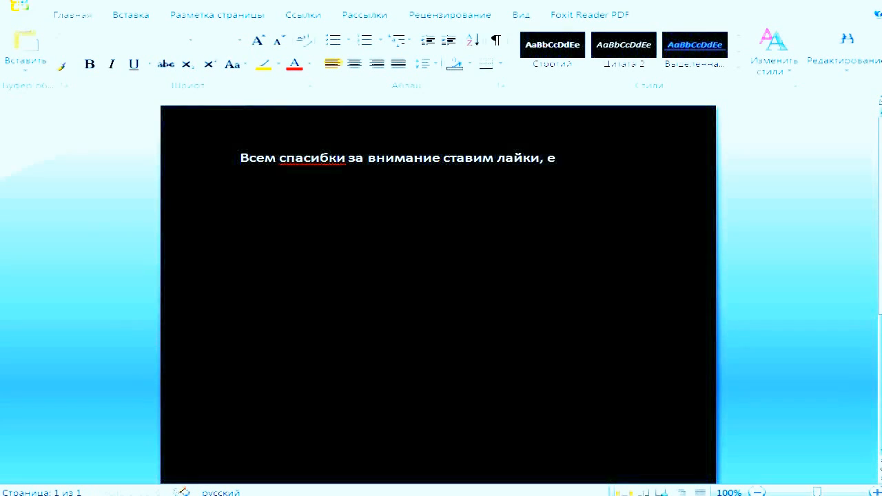
text(сли ты постав)
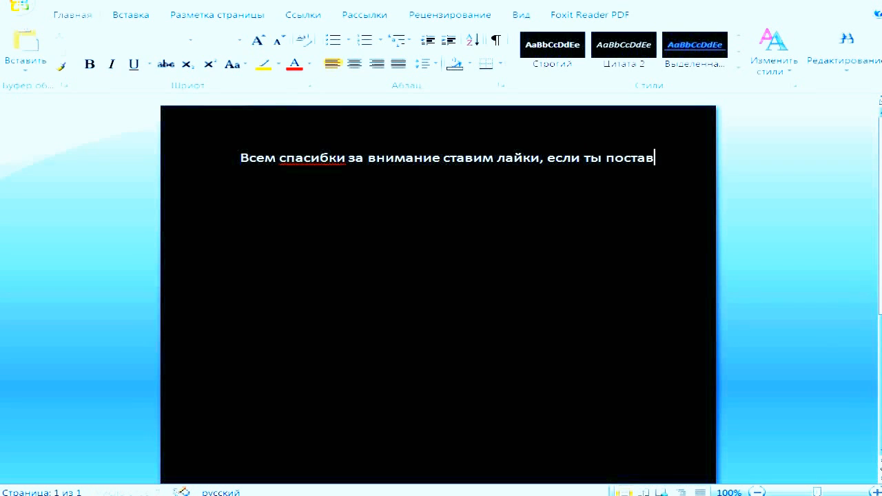
text(ил диз)
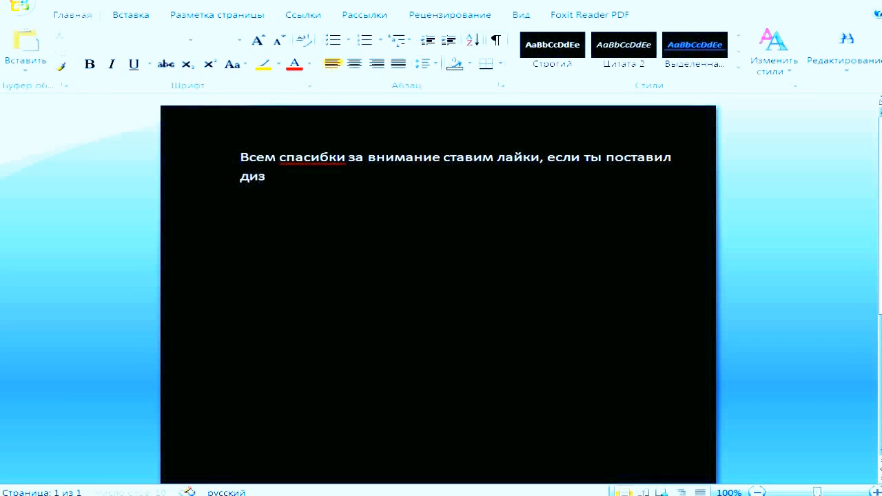
text(-лайк то)
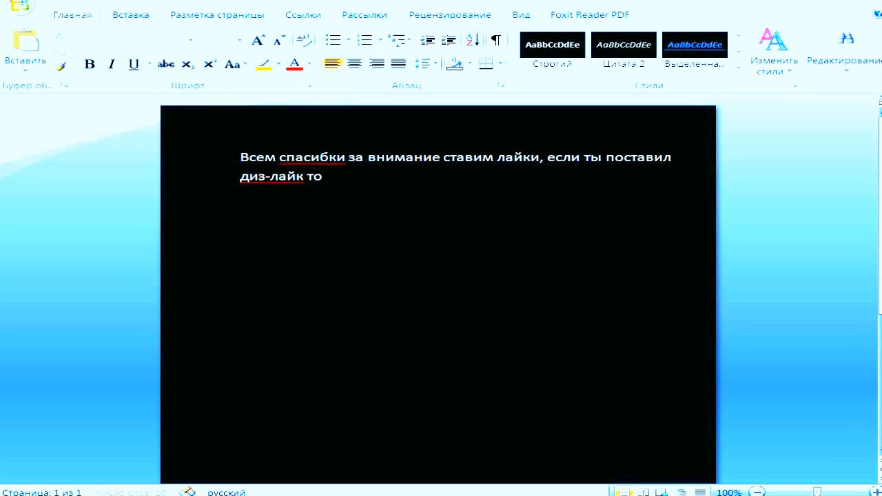
text(пожалуйста о)
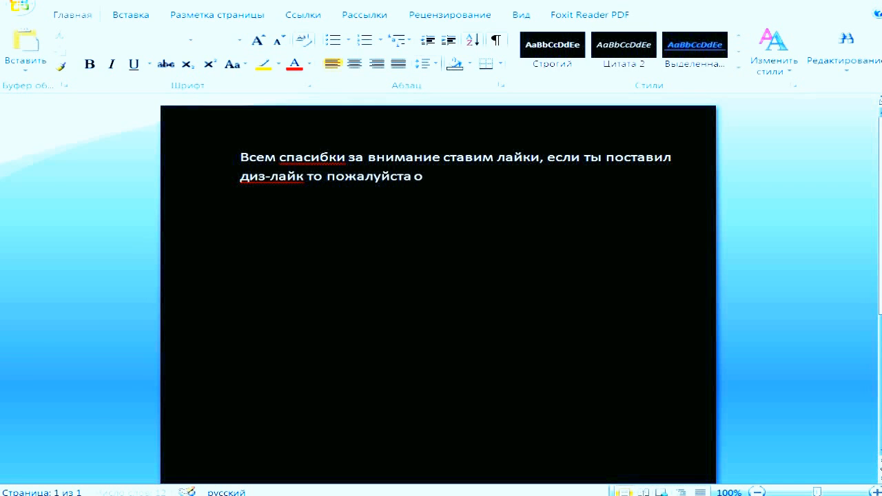
text(бъясн)
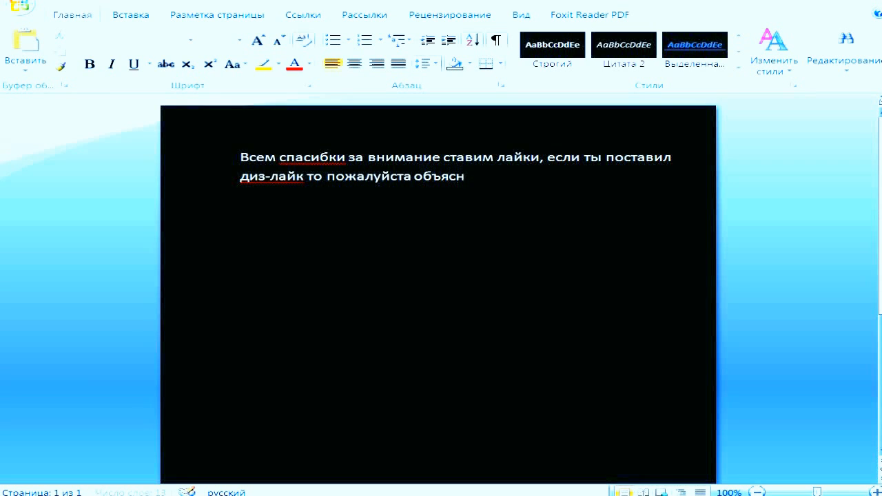
text(и почему я)
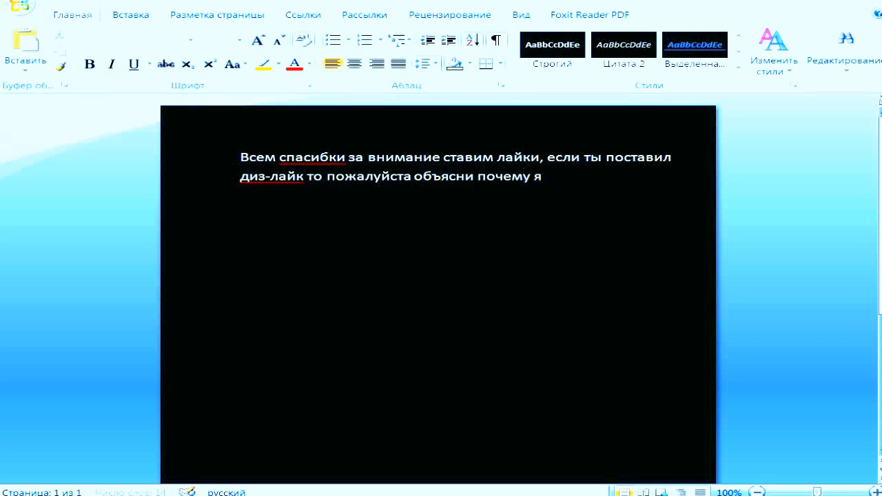
text(что-бы я мог это)
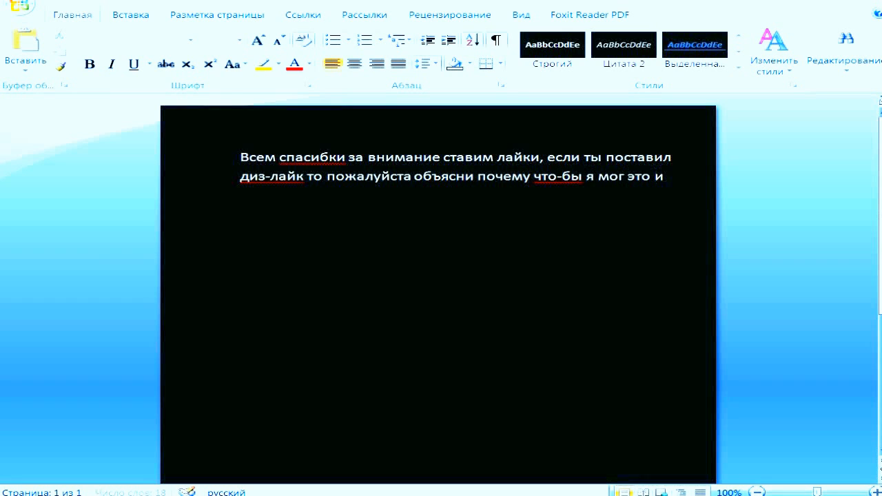
text(исправить))
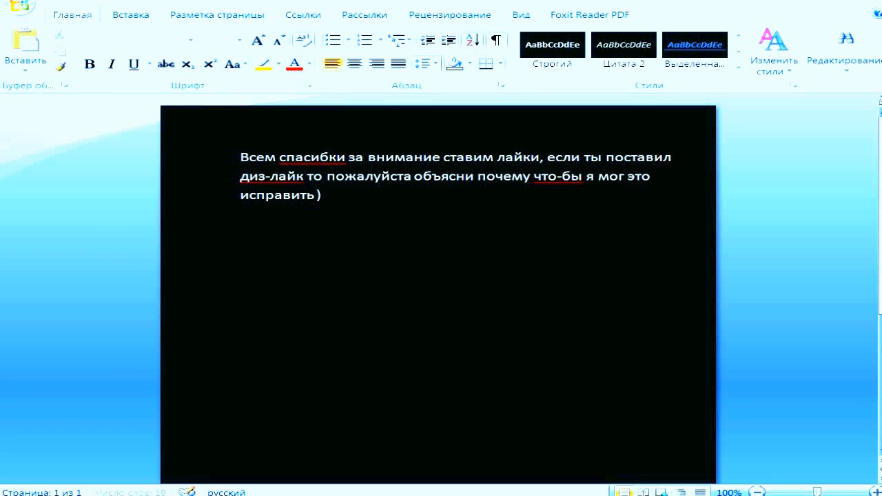
text()))
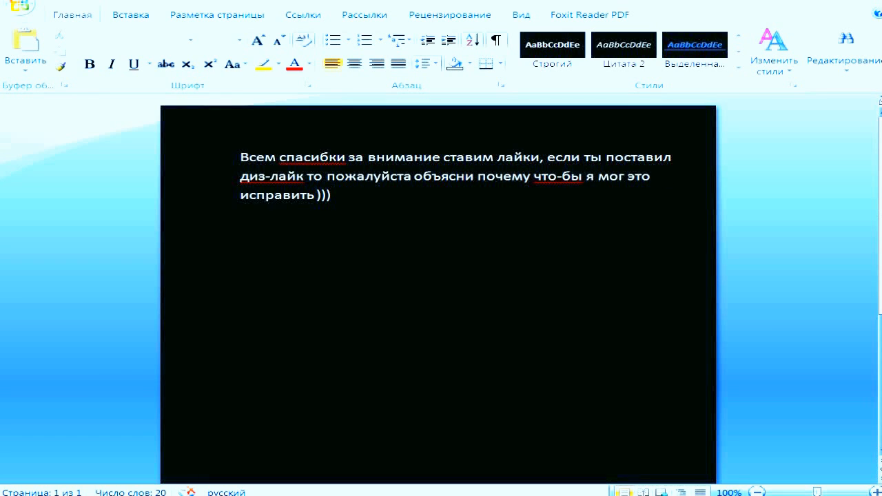